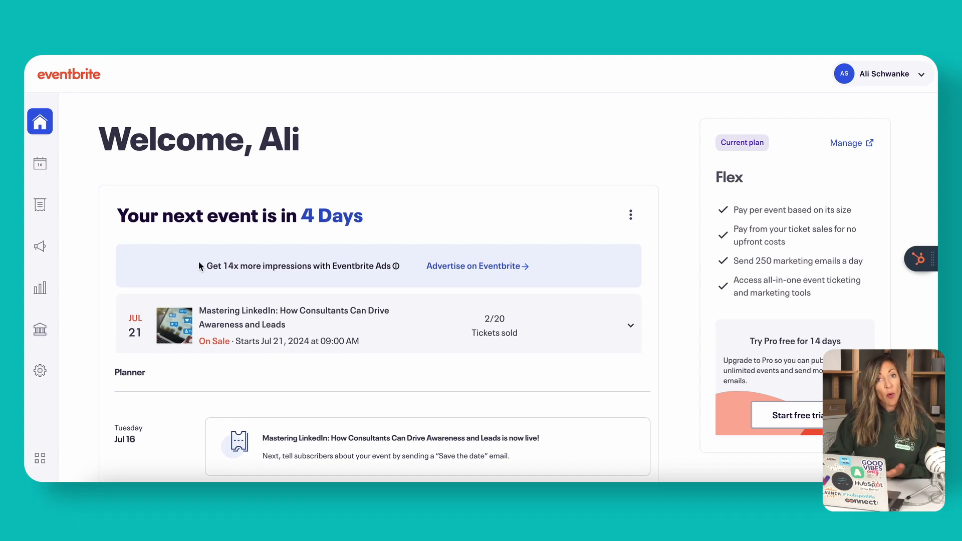
- Show the Promote, View, Edit and Copy URL actions for the Mastering LinkedIn event card
left_click(631, 215)
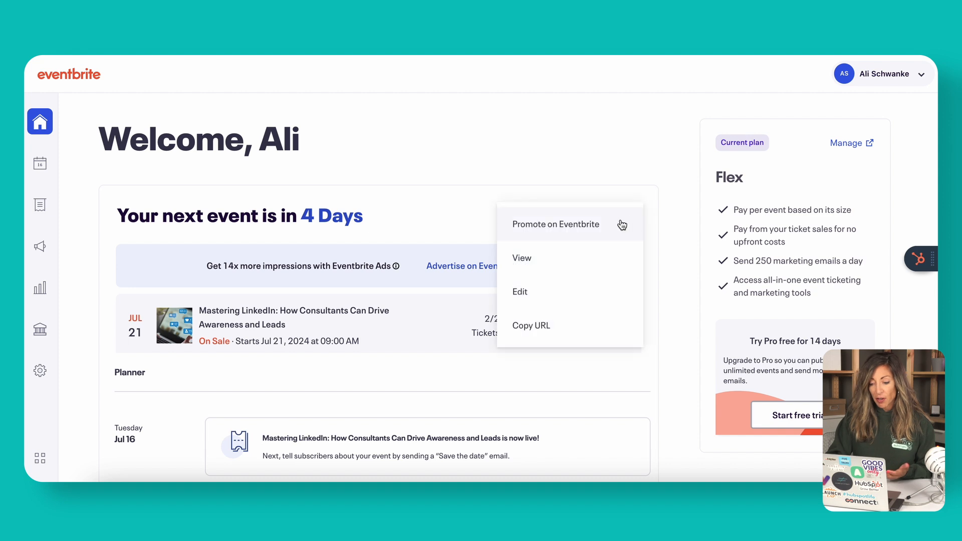
left_click(522, 257)
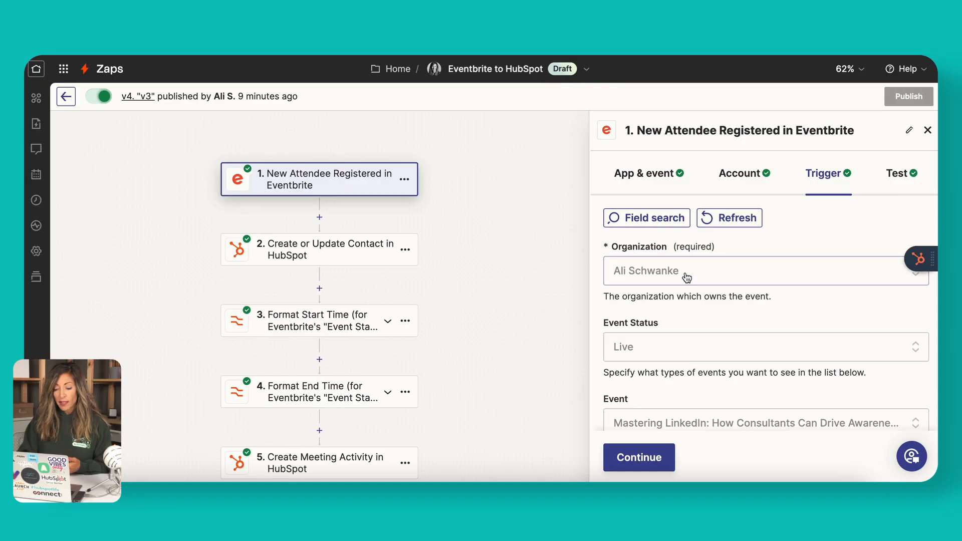
- Confirm the trigger uses Eventbrite's New Attendee Registered event with the connected account and event settings
left_click(643, 174)
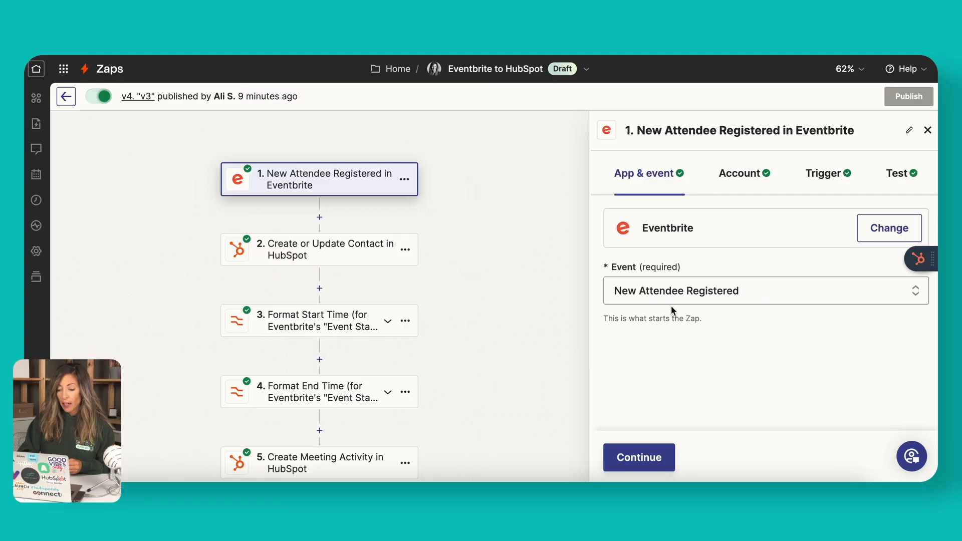
left_click(764, 291)
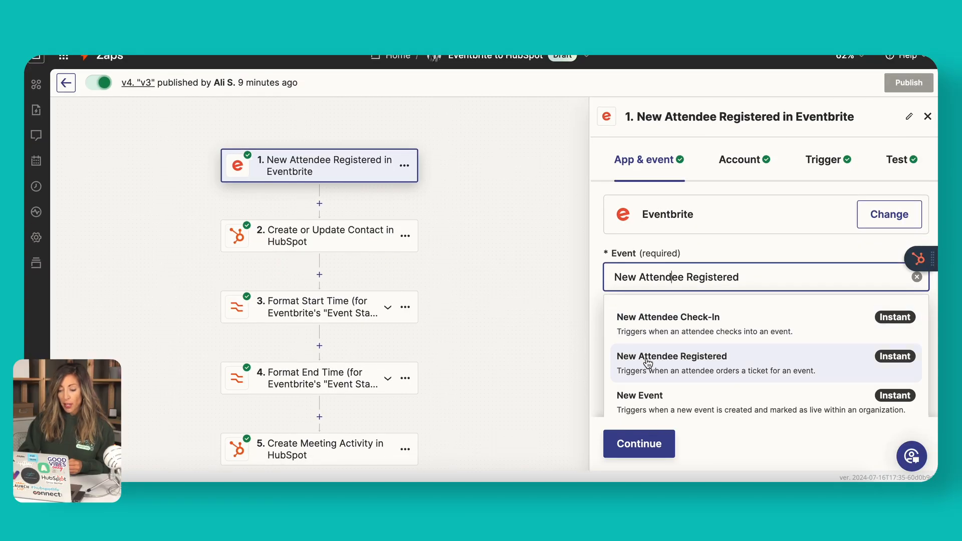
left_click(671, 356)
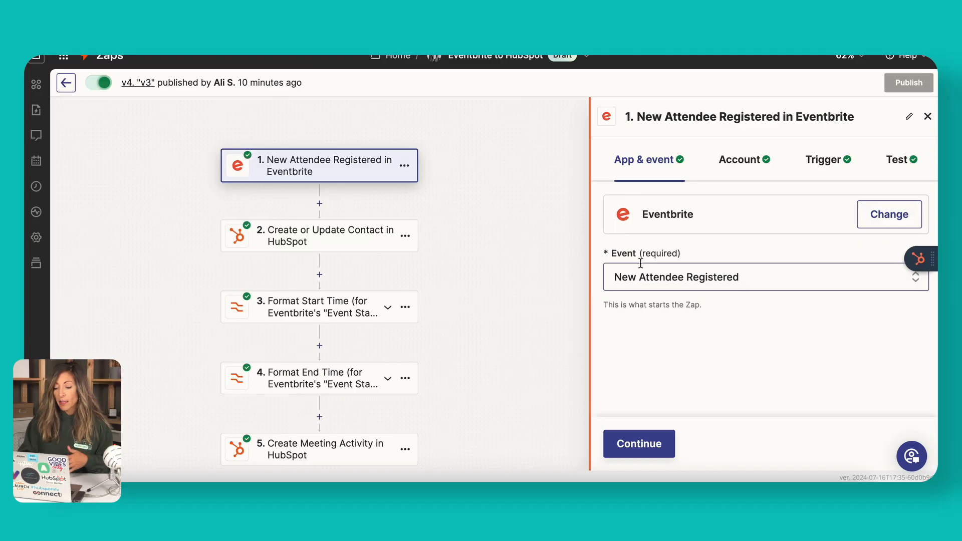
left_click(739, 159)
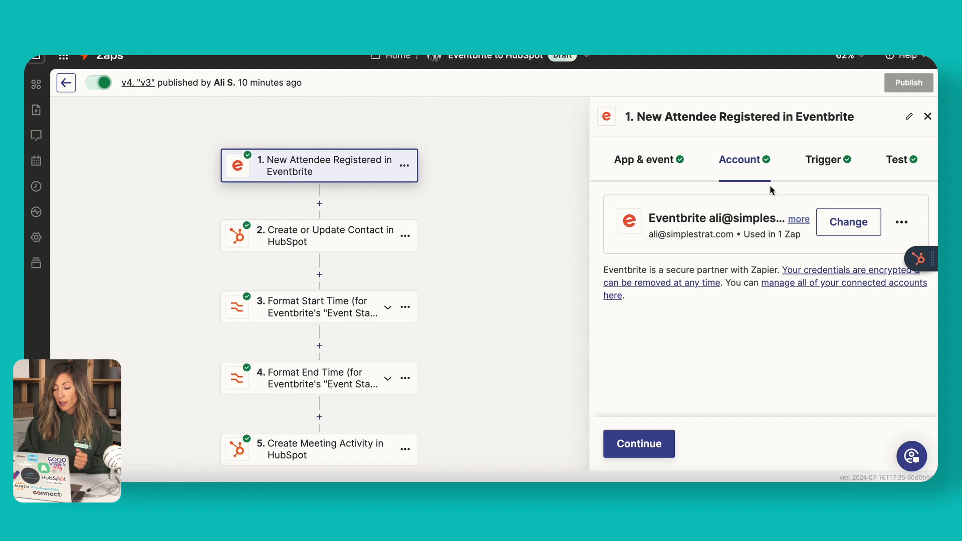
left_click(828, 159)
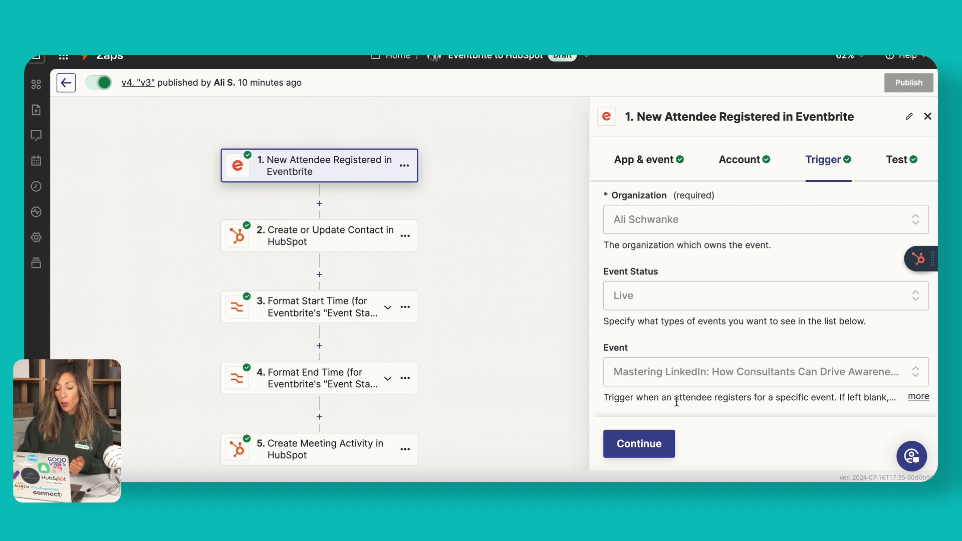
- Check the trigger's sample attendee test record and move to the HubSpot Create or Update Contact step
left_click(638, 444)
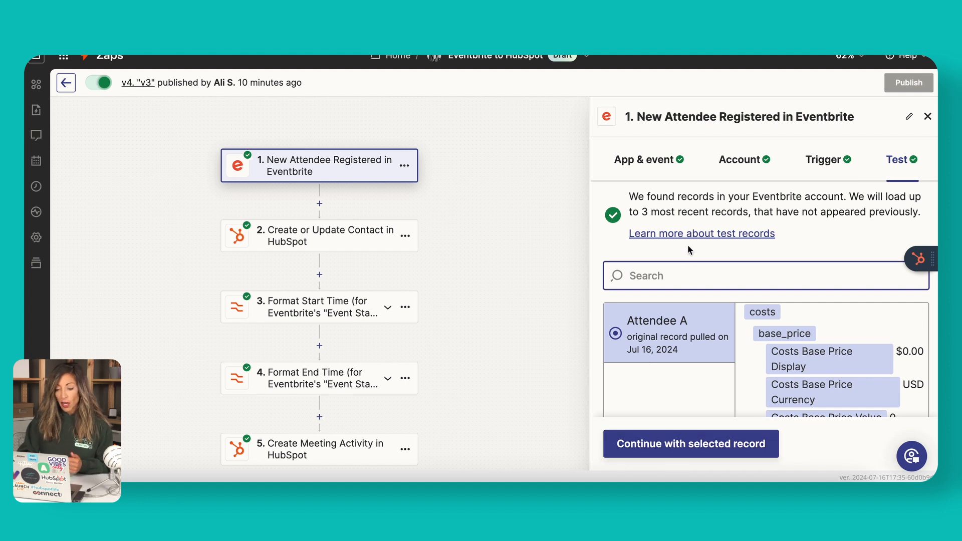
left_click(319, 235)
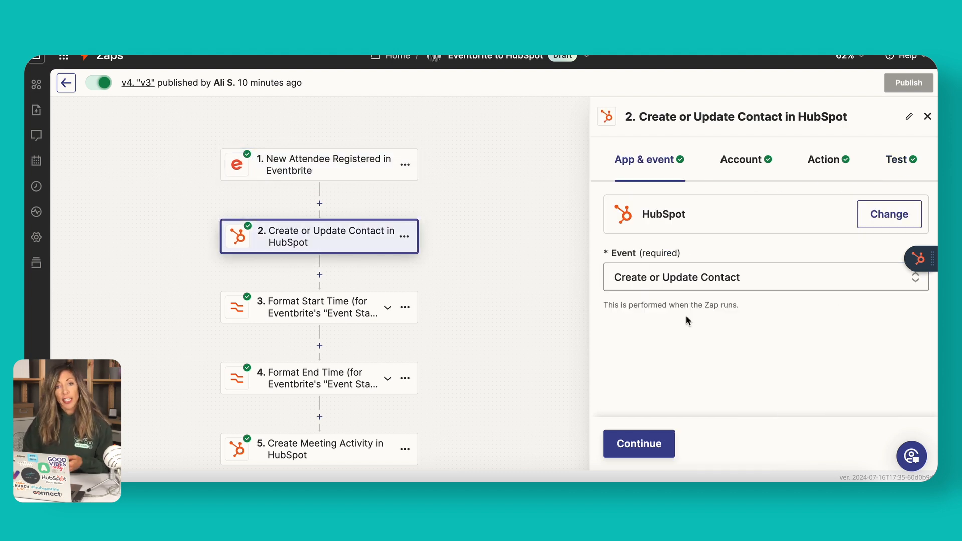
left_click(828, 159)
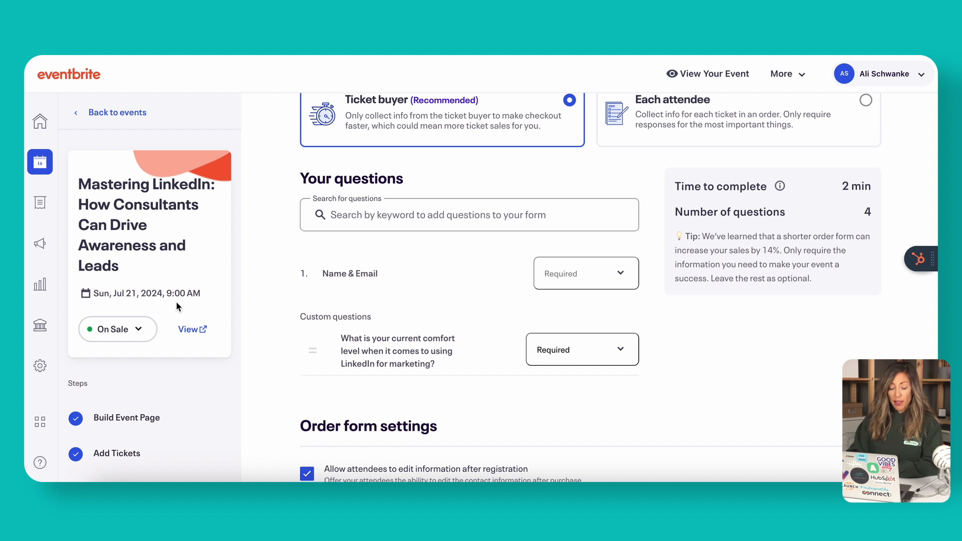
- Reveal the event's Order Options to review the order form and LinkedIn comfort-level question
scroll("down", 3)
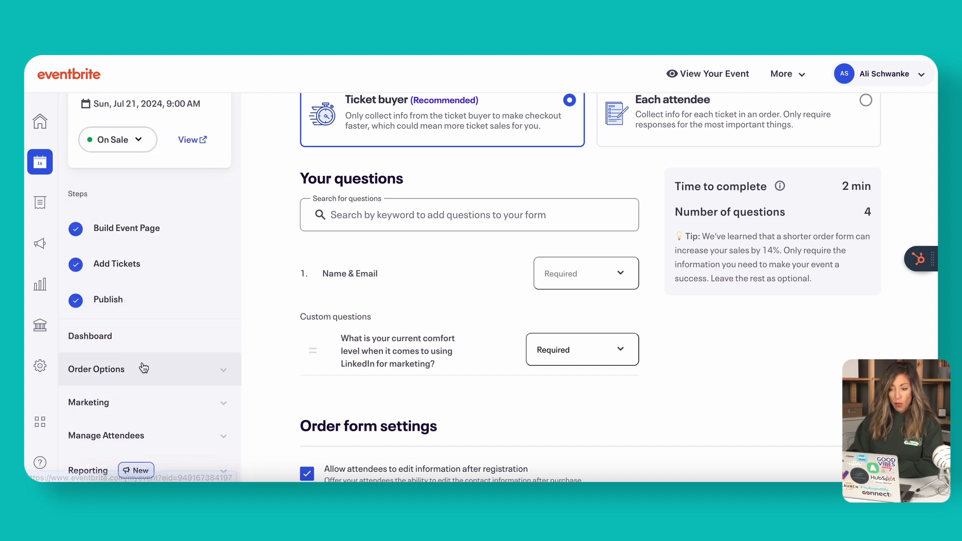
left_click(96, 369)
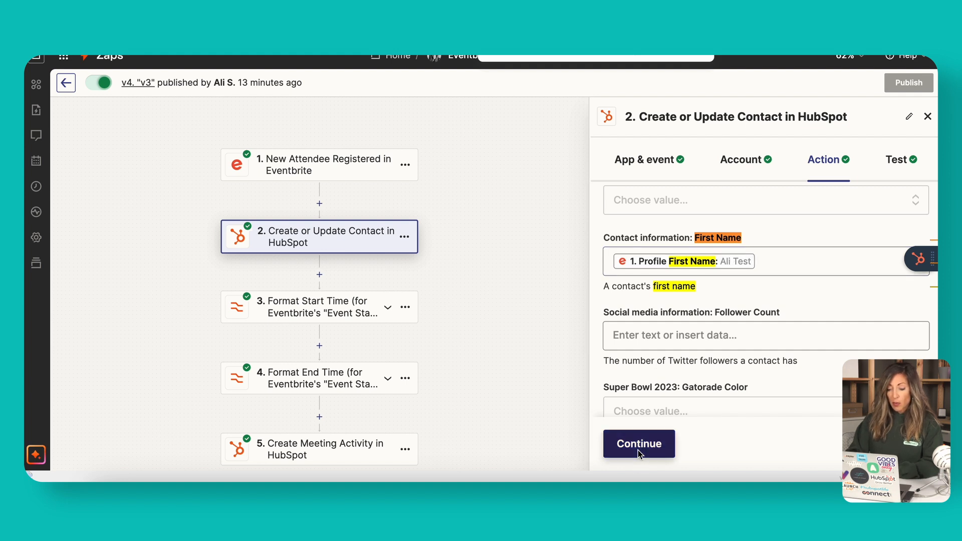
- View the HubSpot contact step's test contact record, then move to the Format Start Time step
left_click(638, 444)
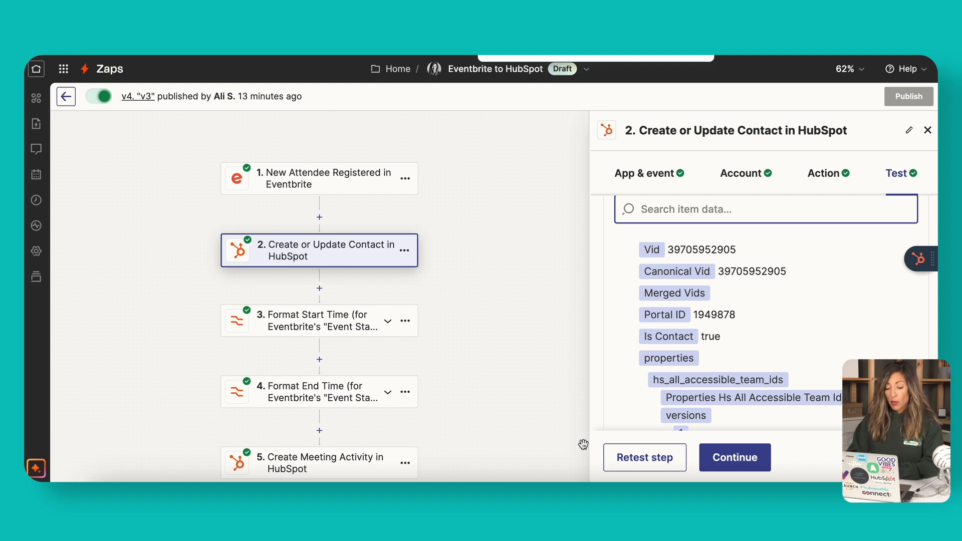
left_click(307, 321)
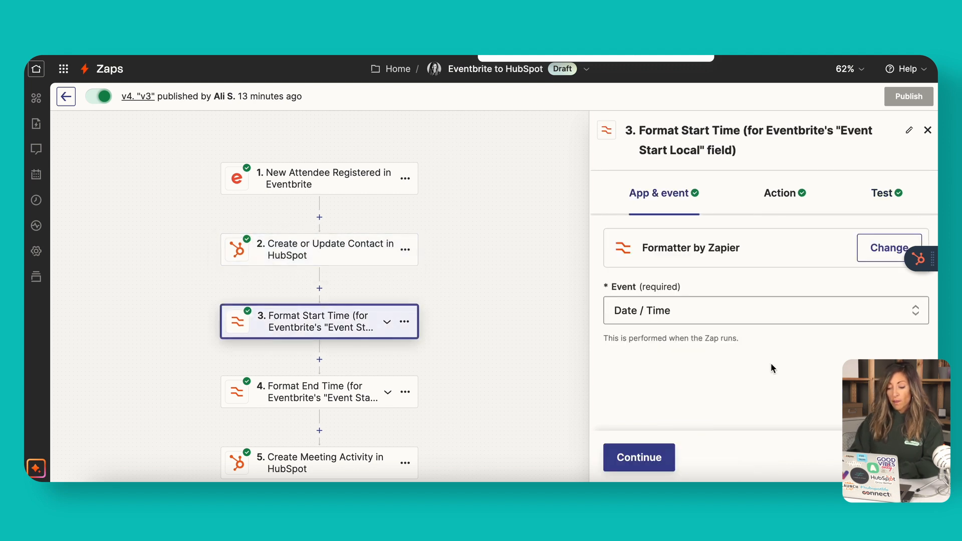
mouse_move(386, 263)
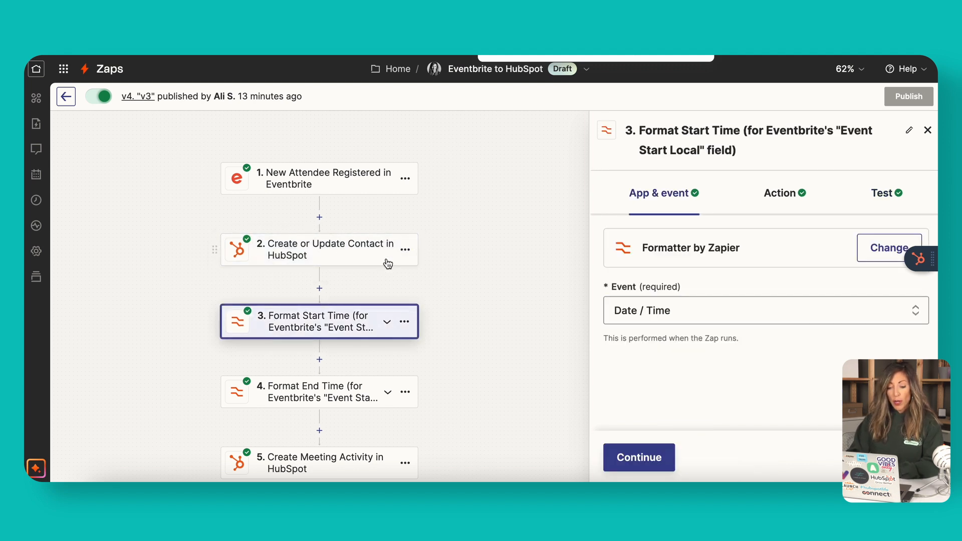
mouse_move(358, 189)
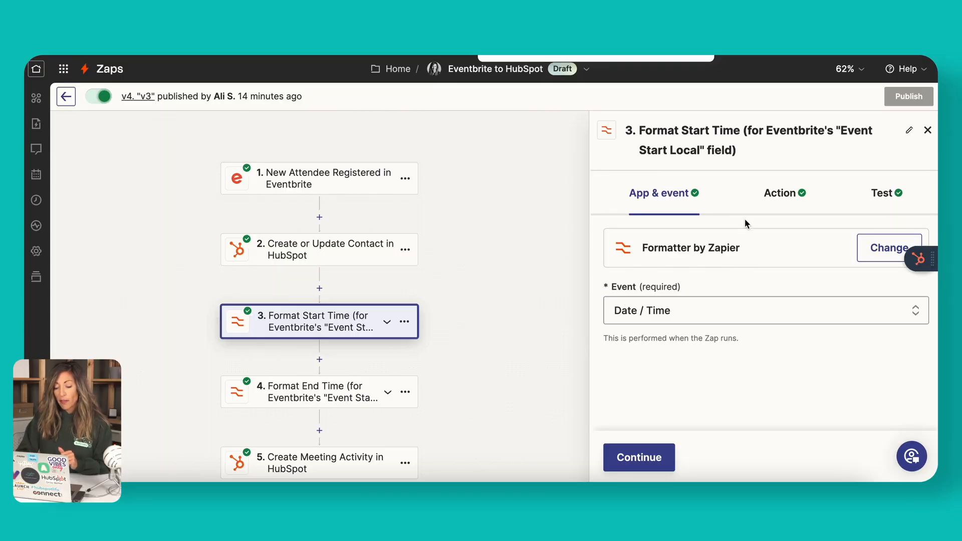
- Review the start-time Date / Time formatter and its Eventbrite event start input field
left_click(766, 309)
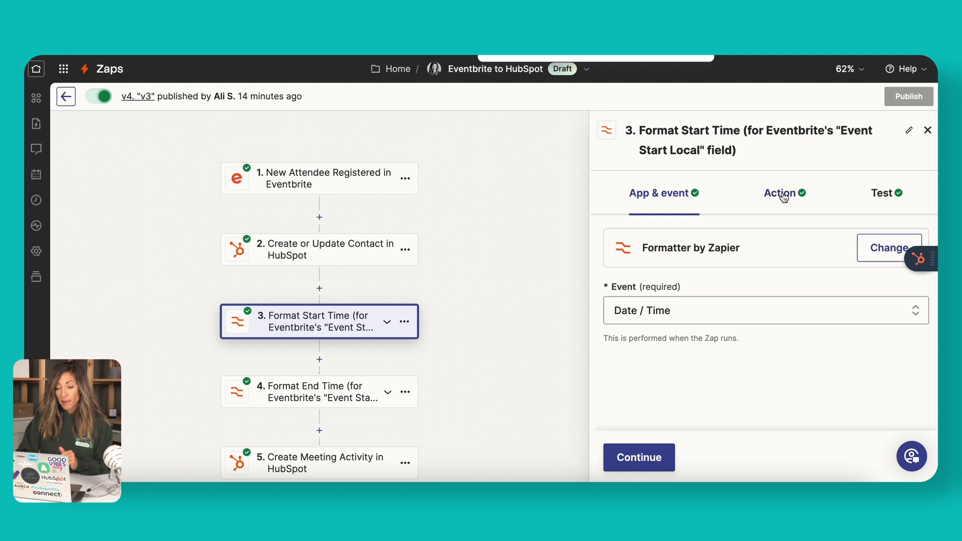
left_click(781, 192)
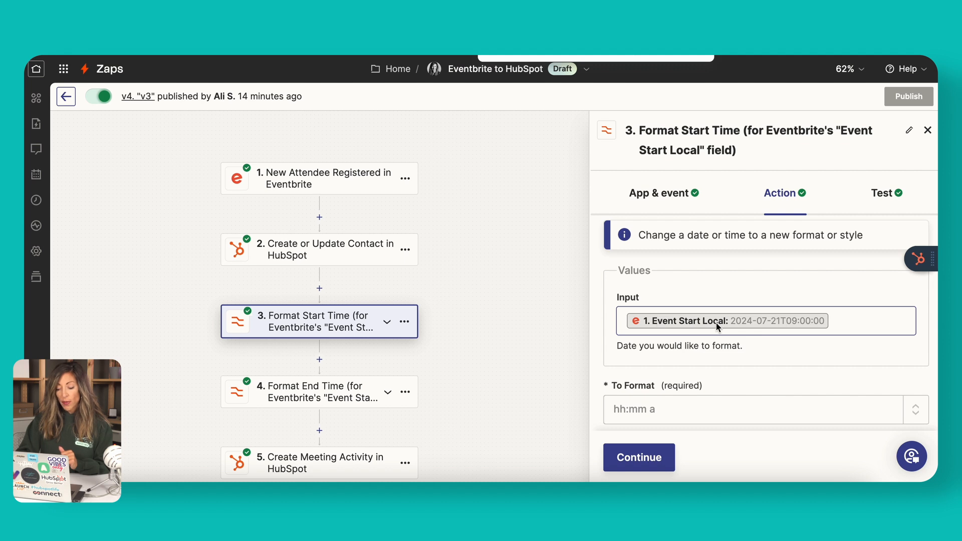
left_click(728, 321)
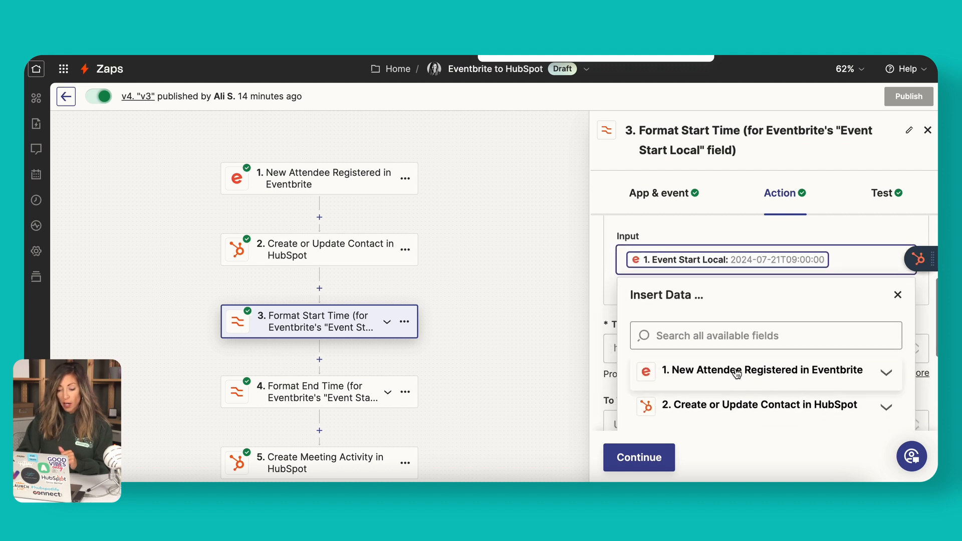
left_click(762, 370)
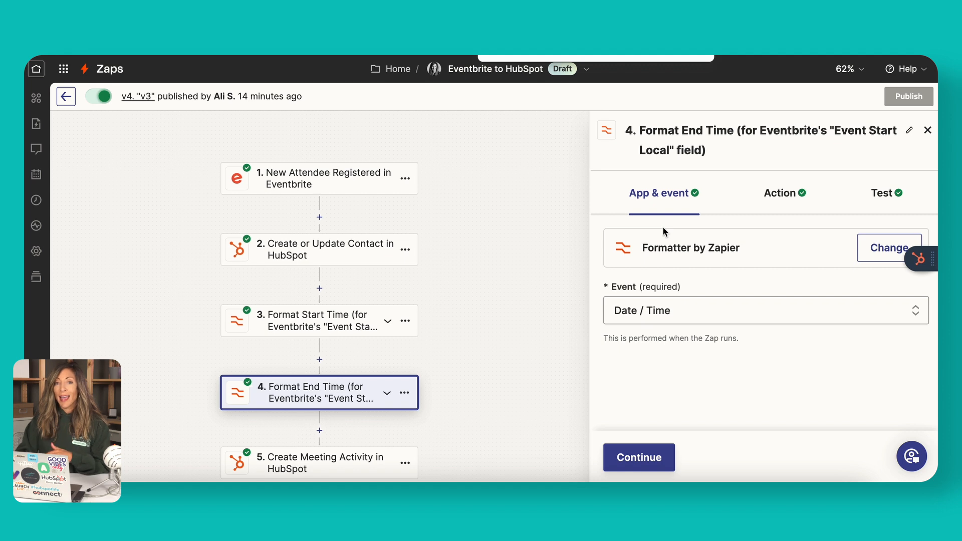
- Check the end-time formatter maps Event End Local, then move to Create Meeting Activity in HubSpot
left_click(639, 457)
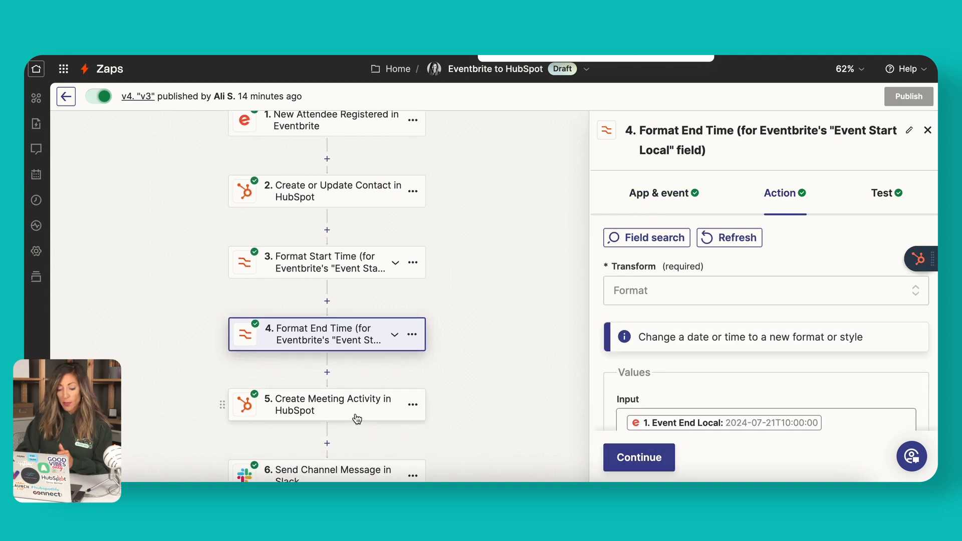
left_click(327, 405)
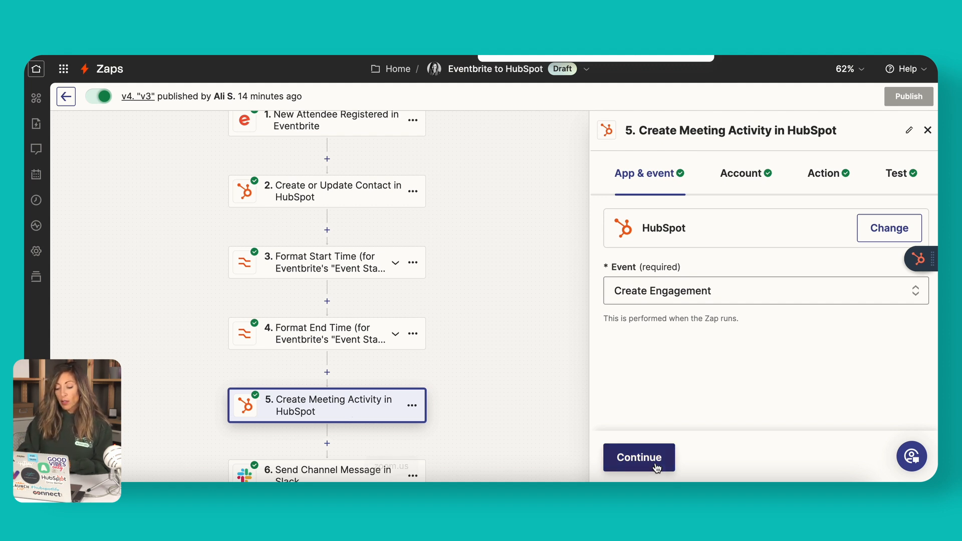
- Verify the HubSpot meeting uses title Workshop Registration, the event name and formatted start and end times
left_click(740, 173)
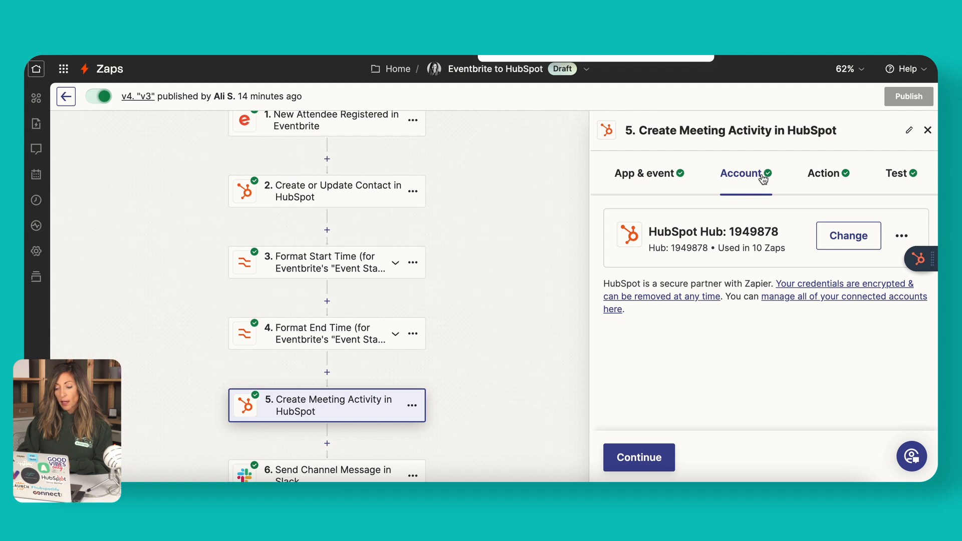
left_click(825, 173)
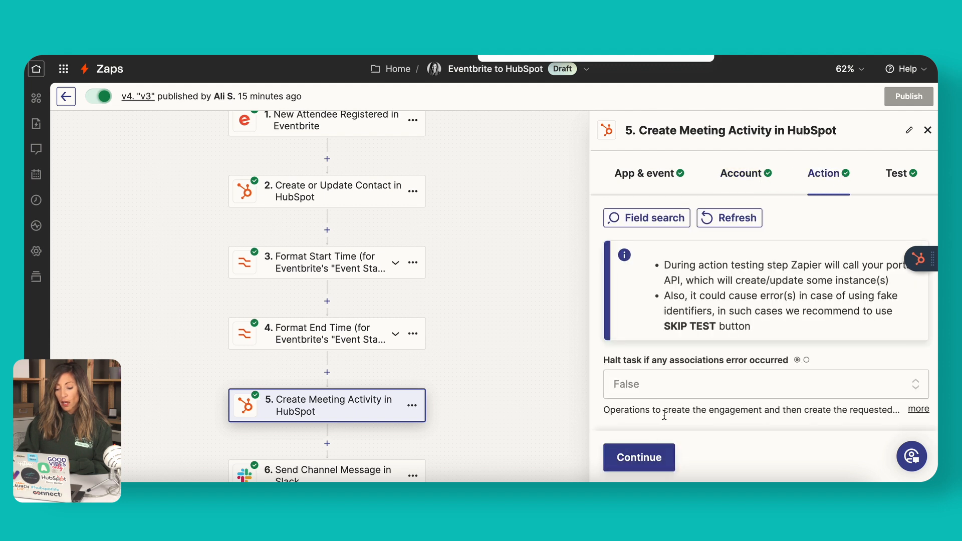
left_click(760, 318)
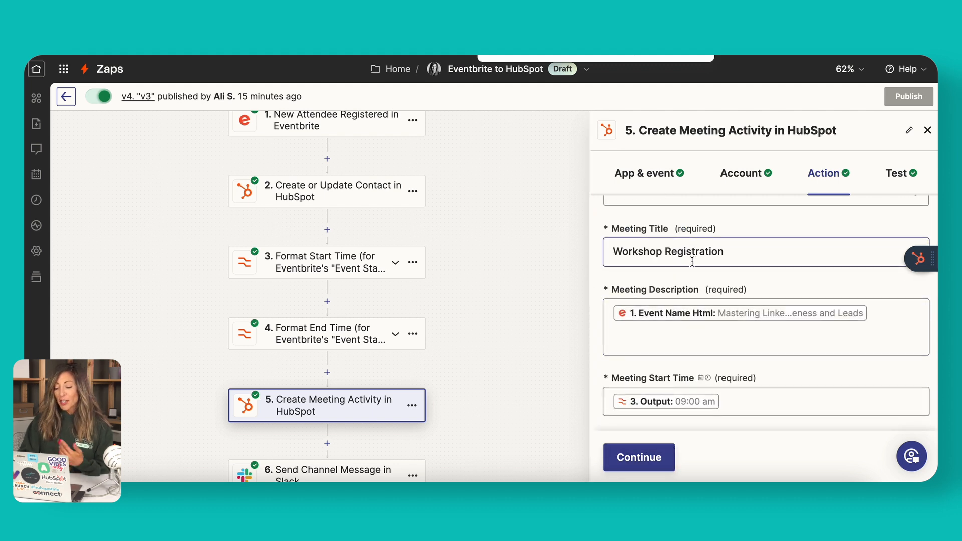
scroll("down", 3)
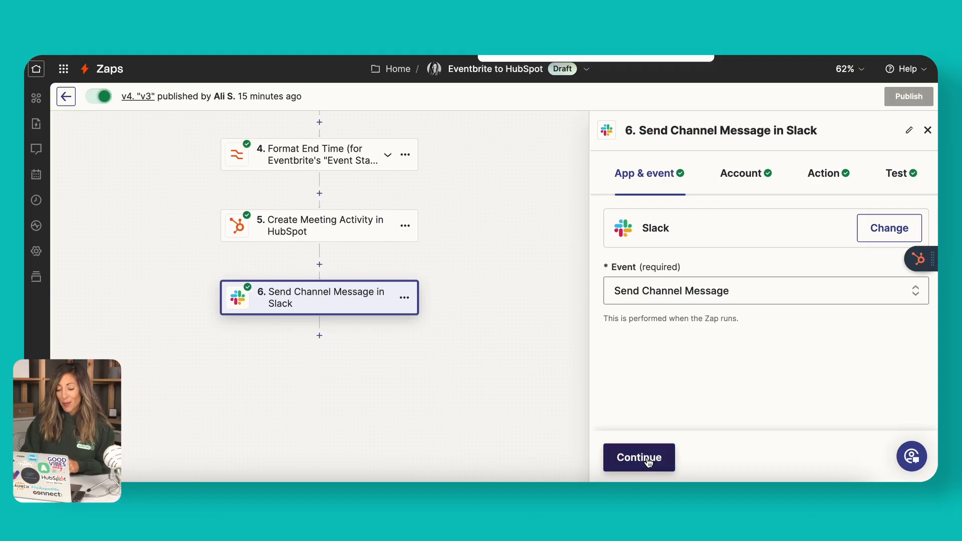
left_click(639, 457)
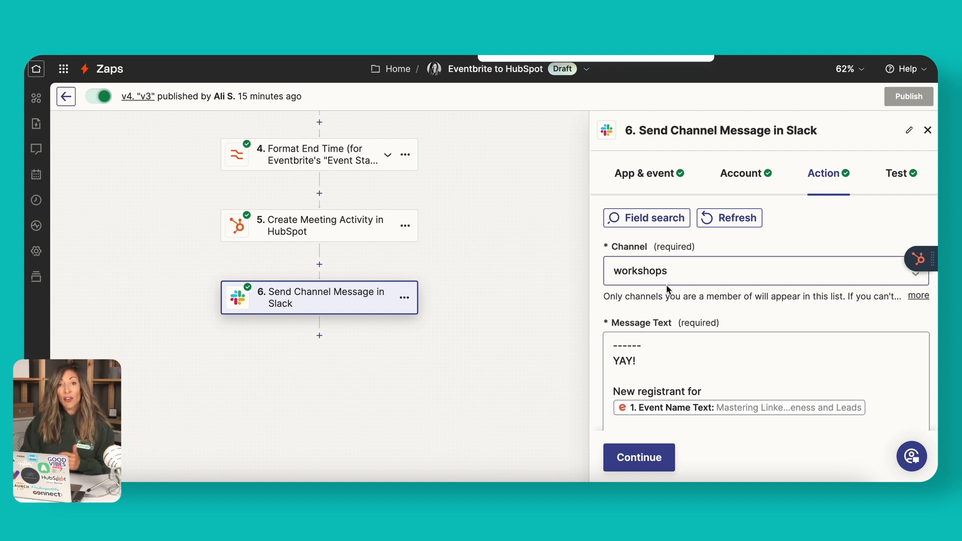
- Review the workshops channel and registrant message text, then send a test message to Slack #workshops
scroll("down", 3)
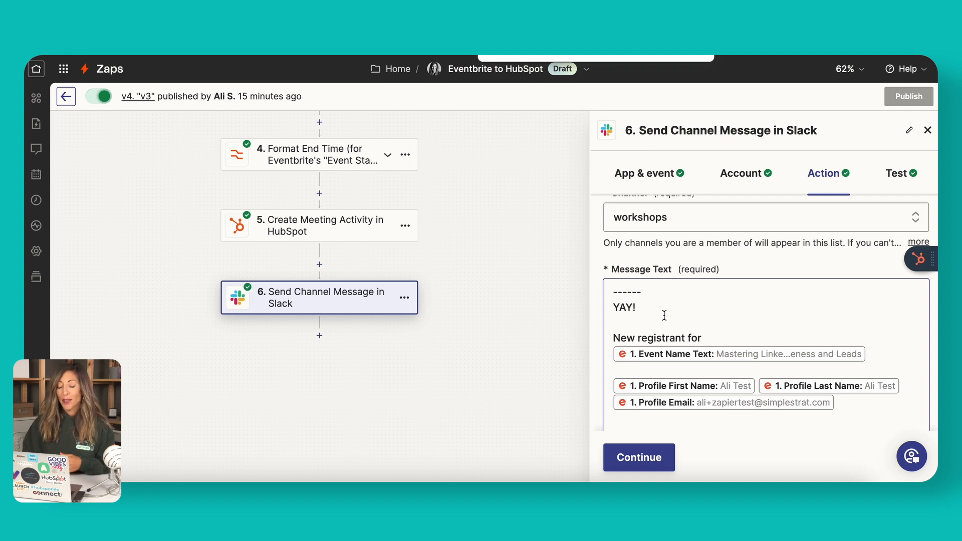
scroll("down", 3)
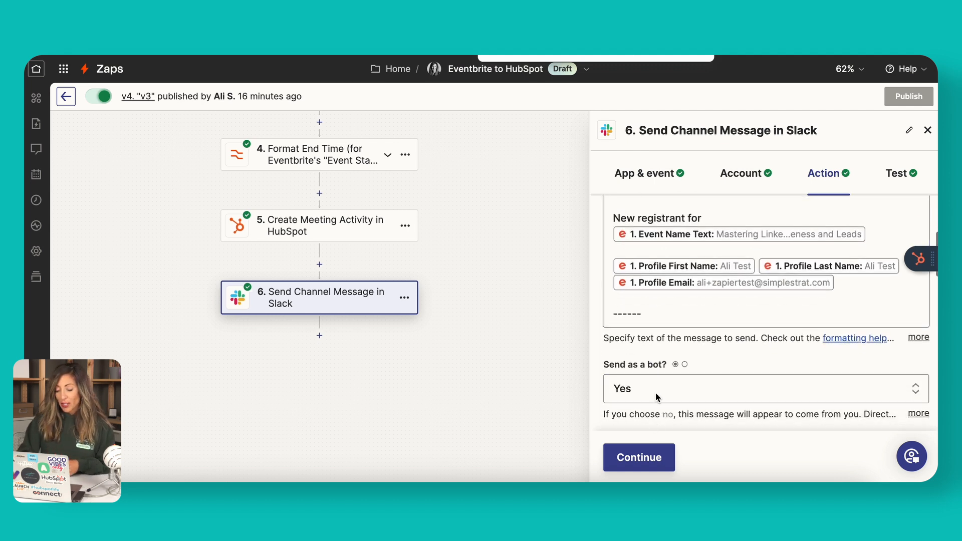
scroll("down", 3)
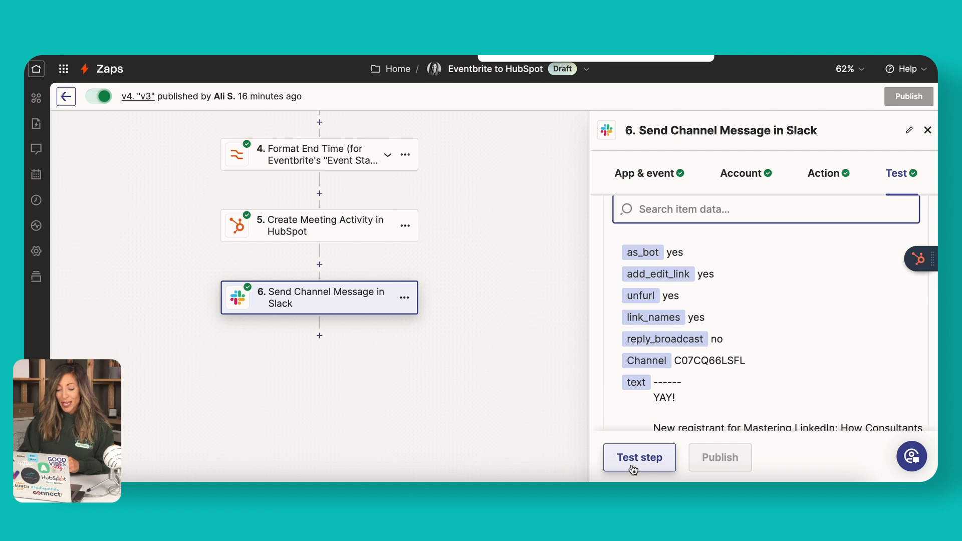
left_click(638, 457)
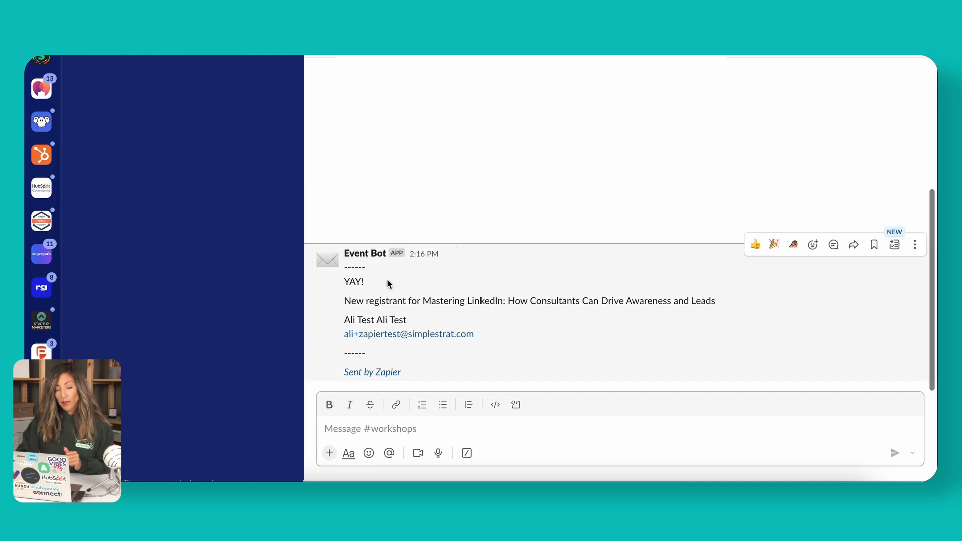
mouse_move(455, 330)
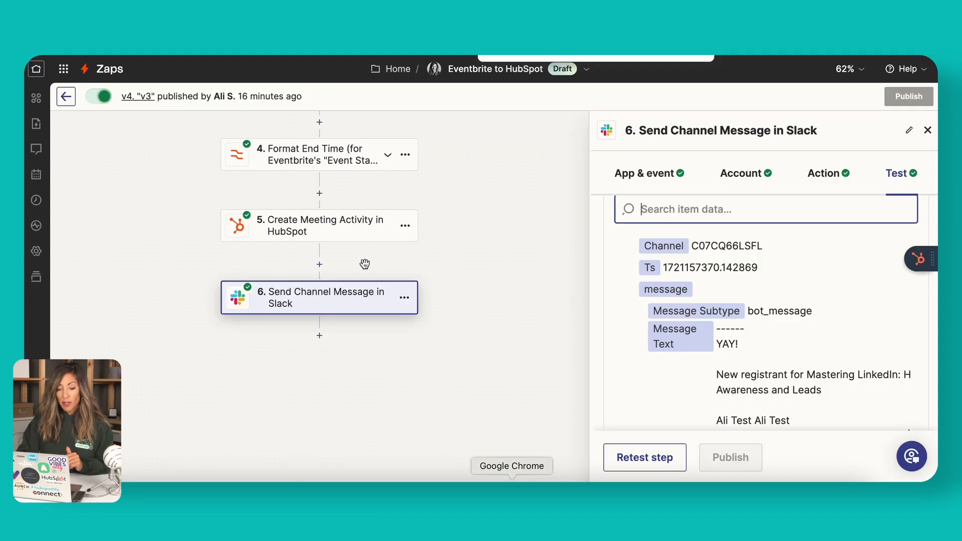
mouse_move(498, 357)
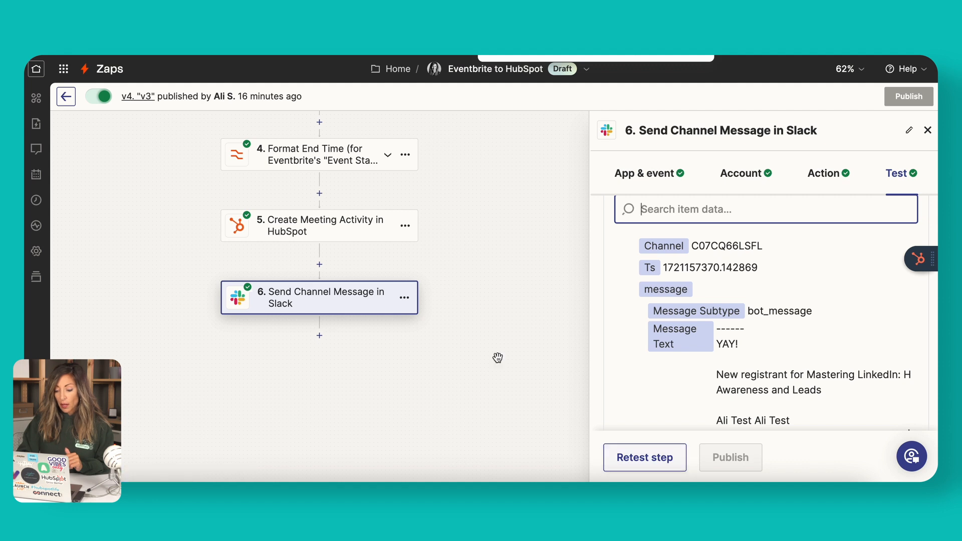
- Return to Zapier to see the Slack step's test output with channel, timestamp and message text
left_click(927, 130)
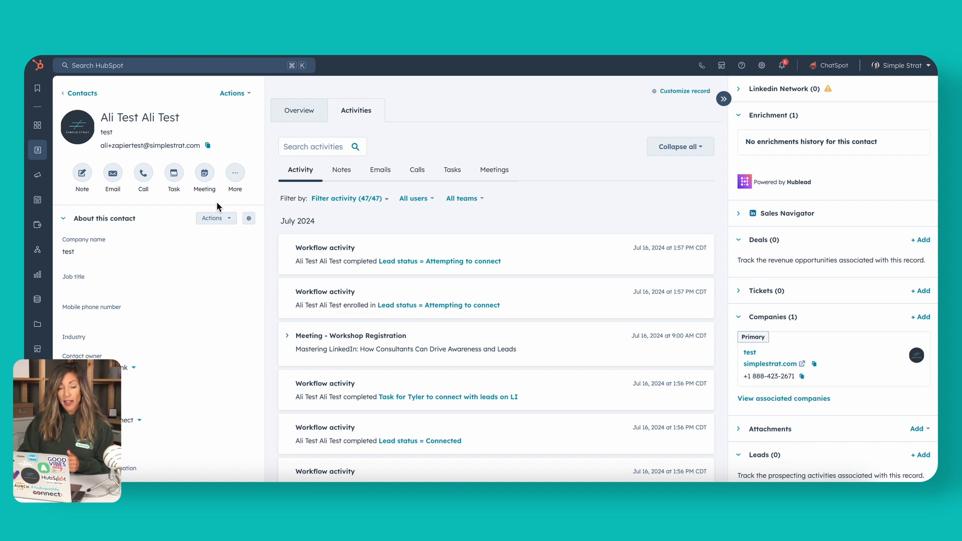
scroll("down", 3)
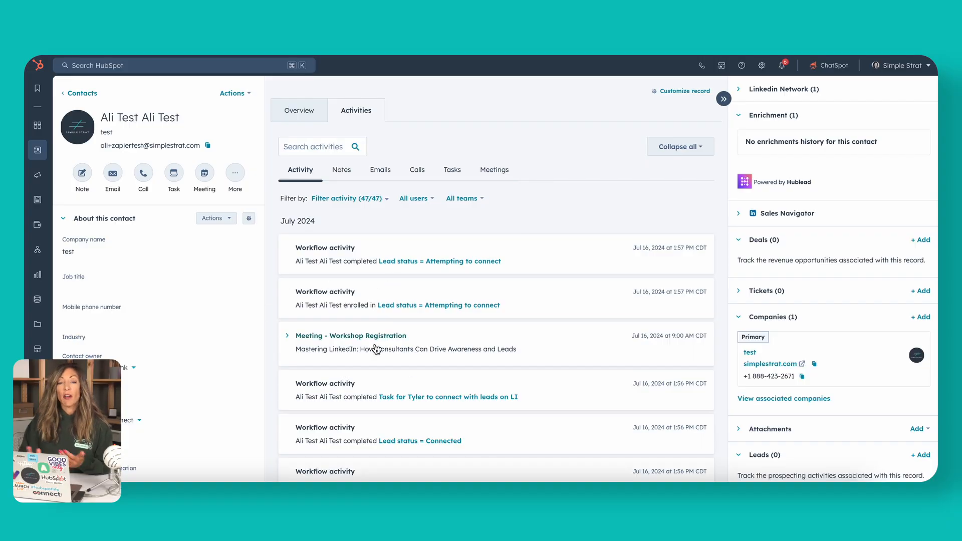
- Filter the contact's activities to Meetings, showing two Workshop Registration entries dated Jul 16
left_click(494, 170)
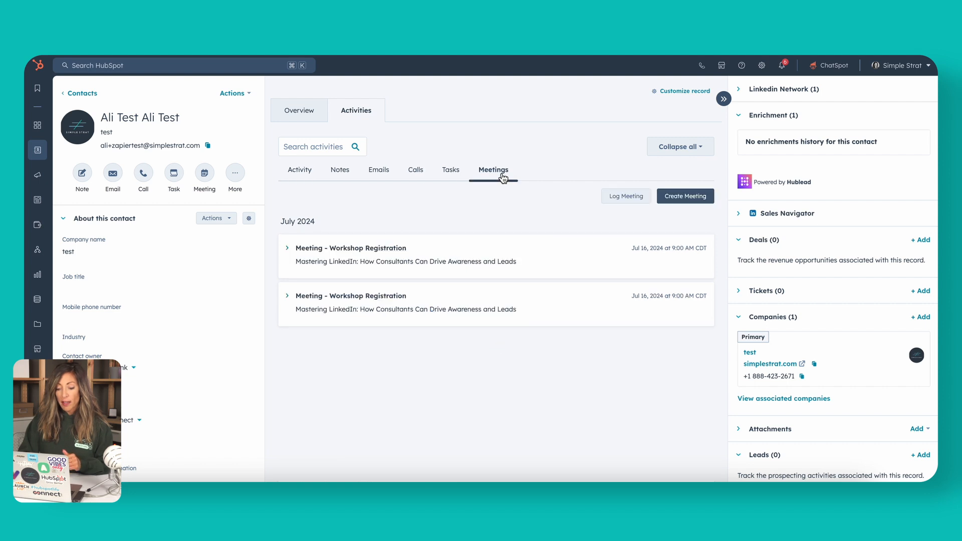
mouse_move(343, 326)
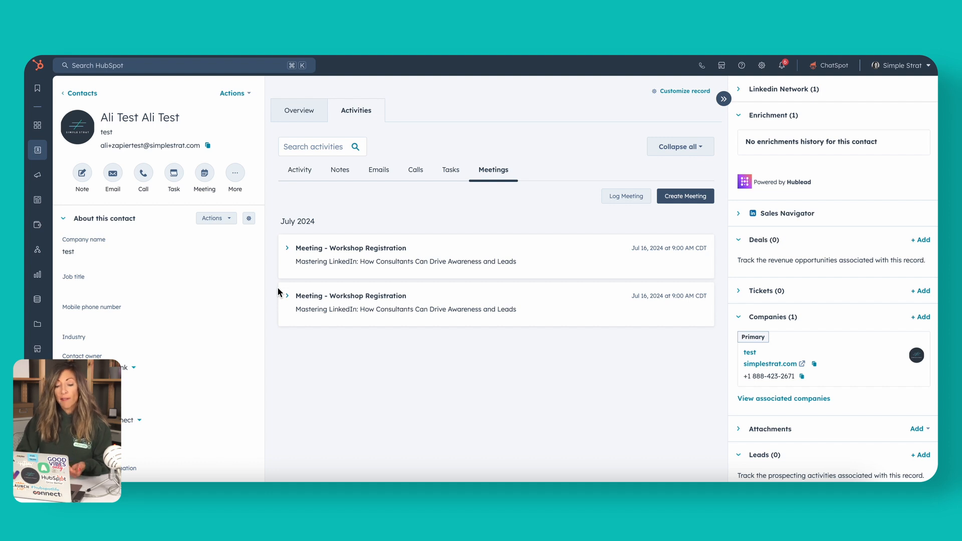
mouse_move(210, 70)
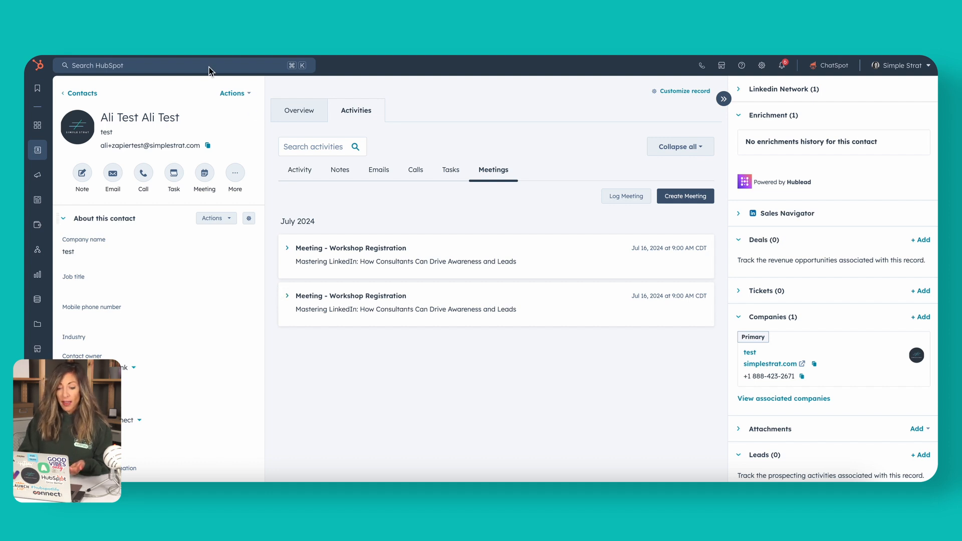